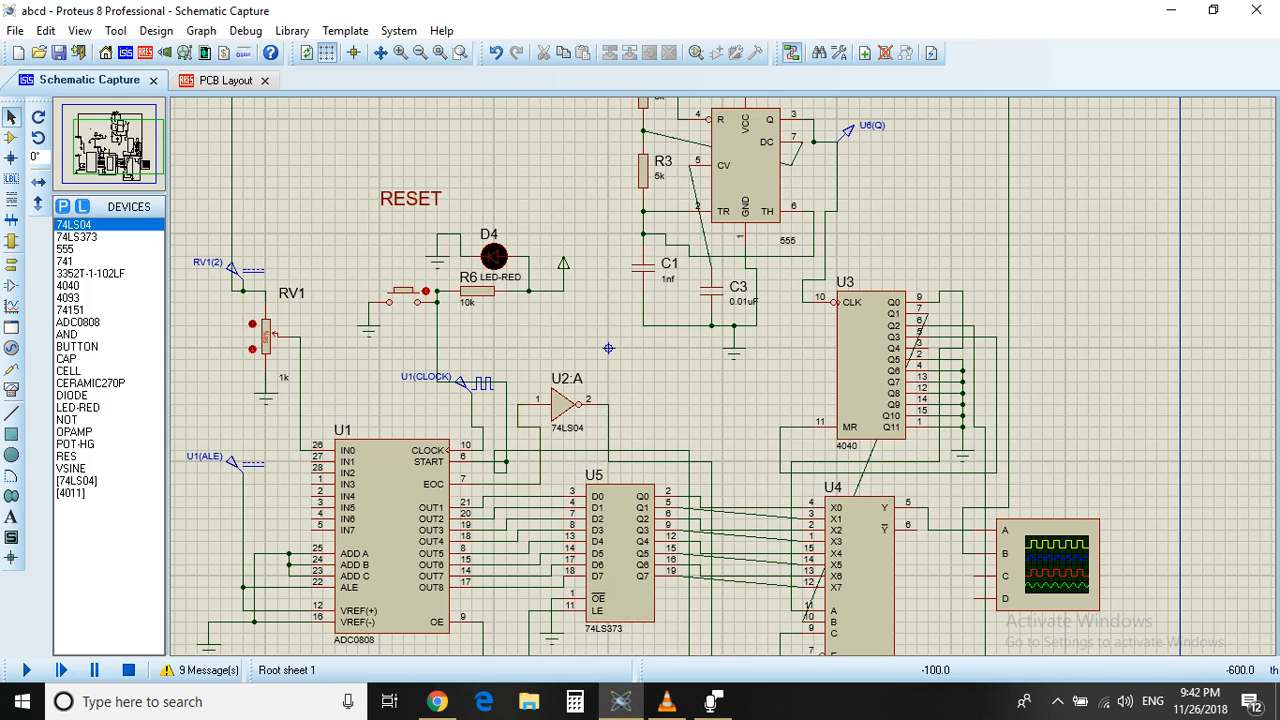
Let the Voice Recorder capture run past 1:44, then minimize the recorder window
left_click(385, 540)
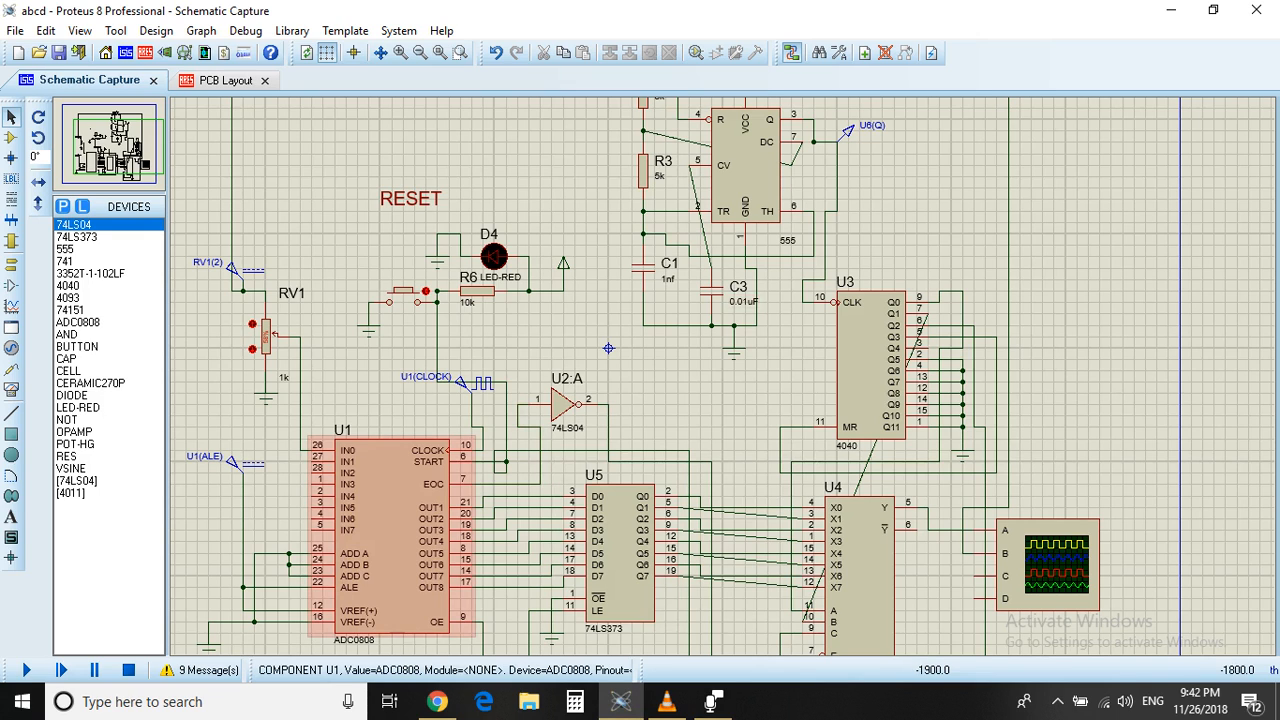
left_click(266, 345)
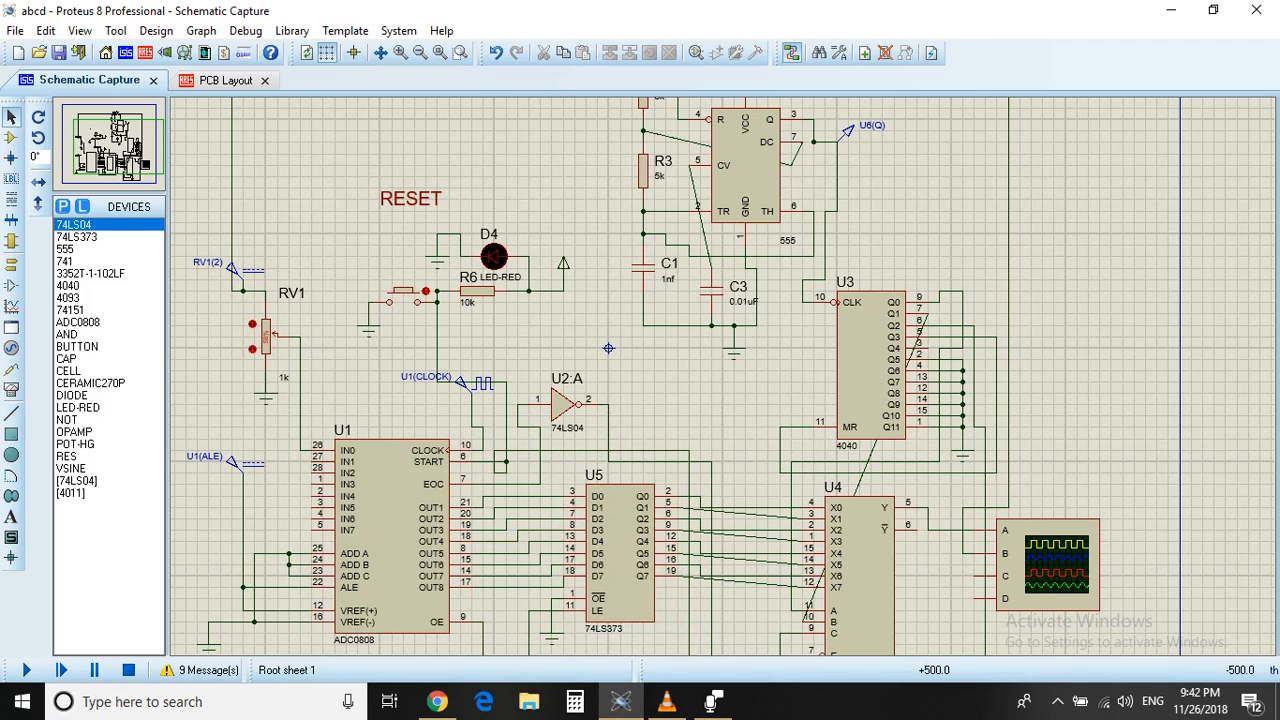
left_click(855, 570)
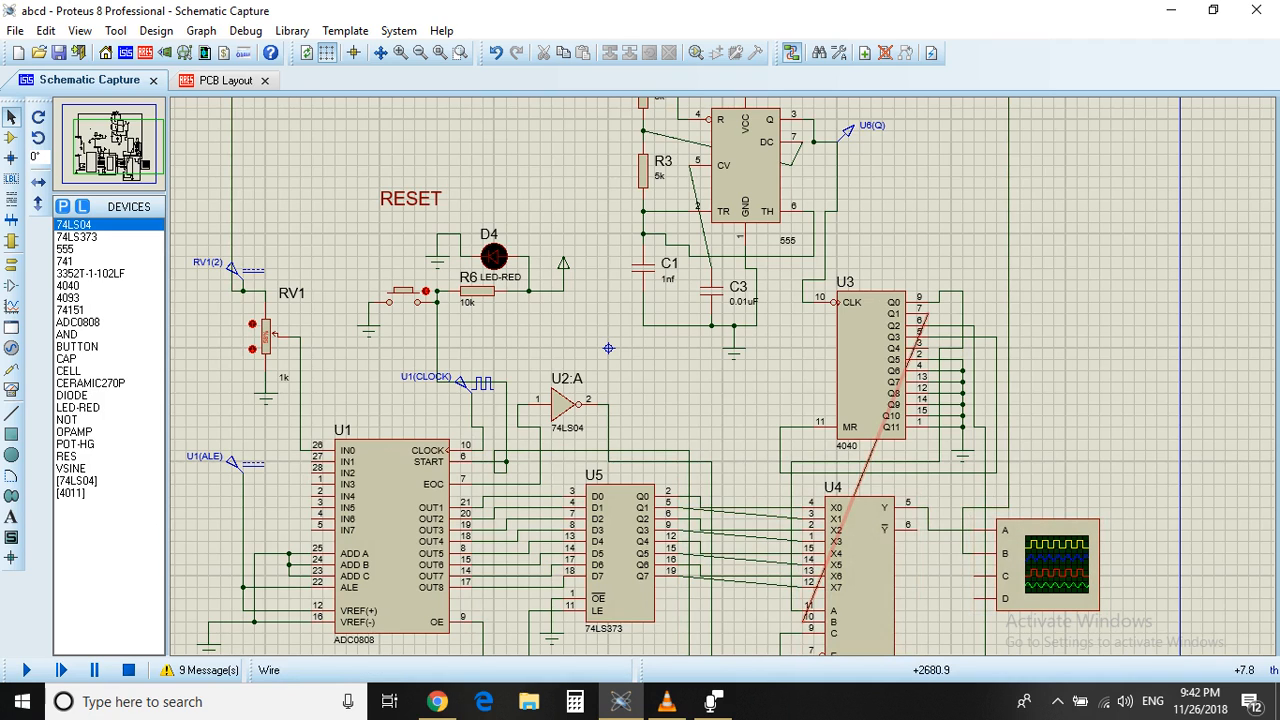
left_click(860, 365)
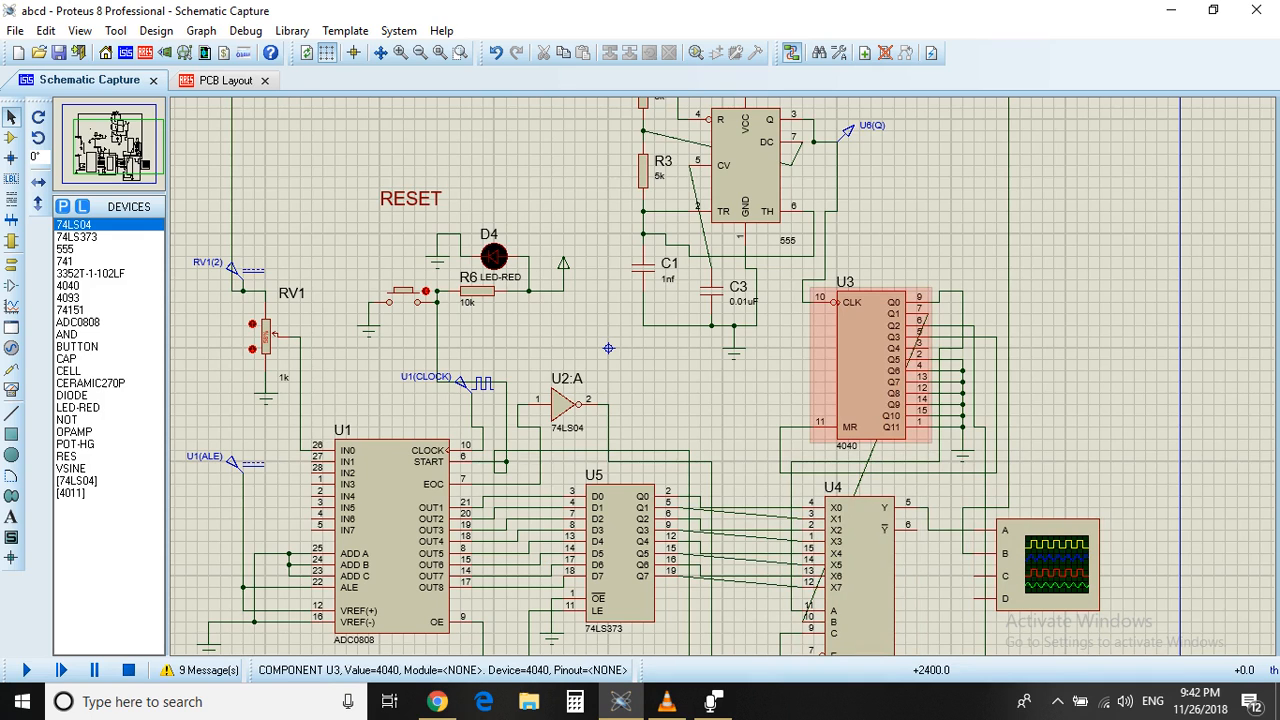
left_click(743, 165)
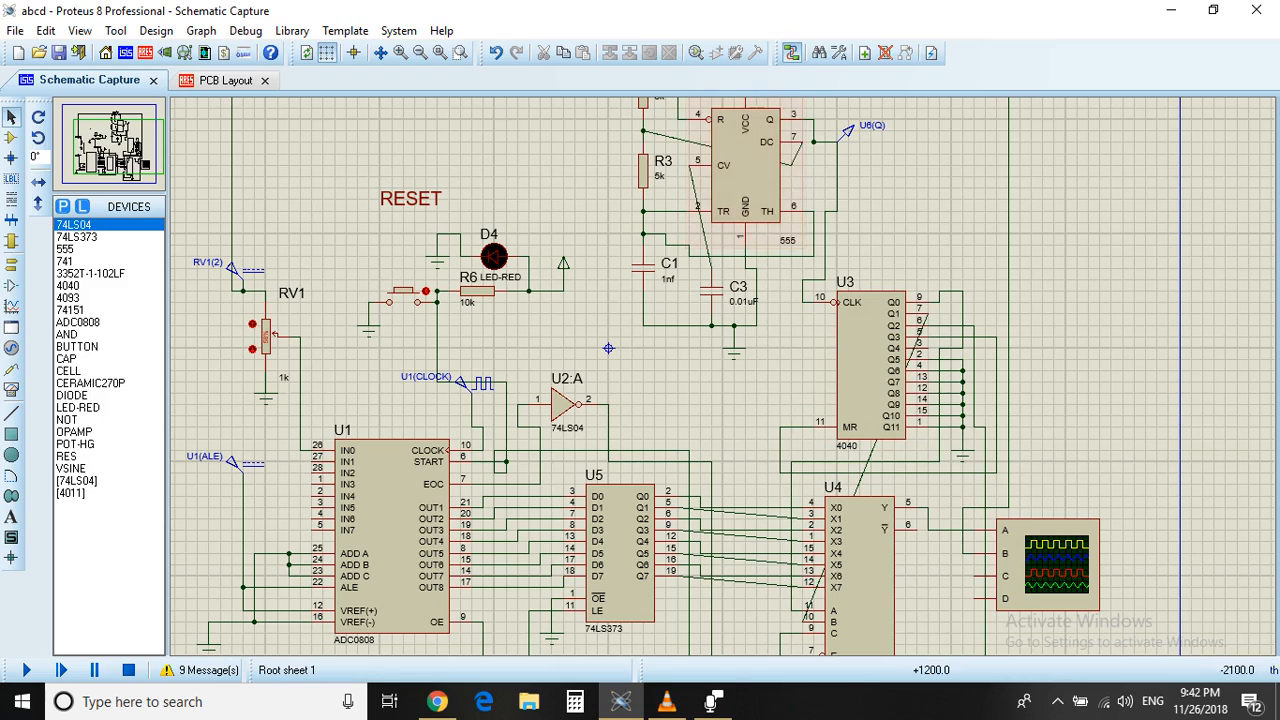
left_click(709, 701)
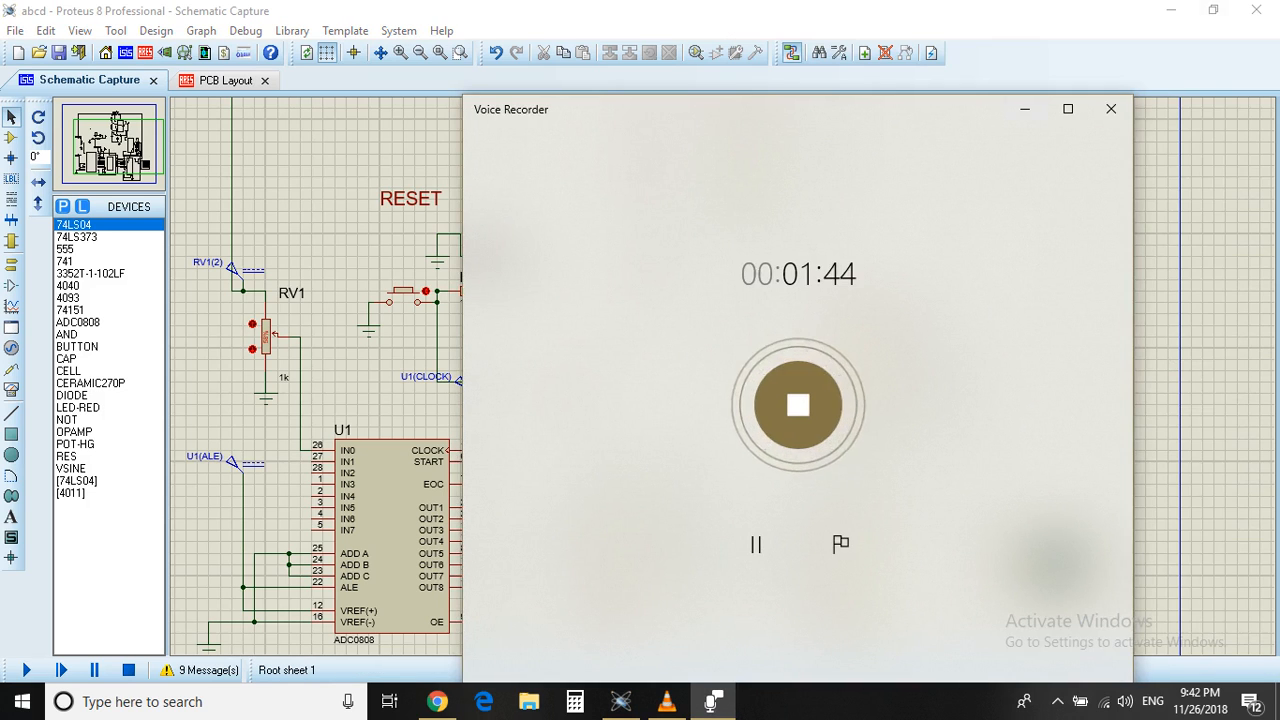
left_click(1110, 108)
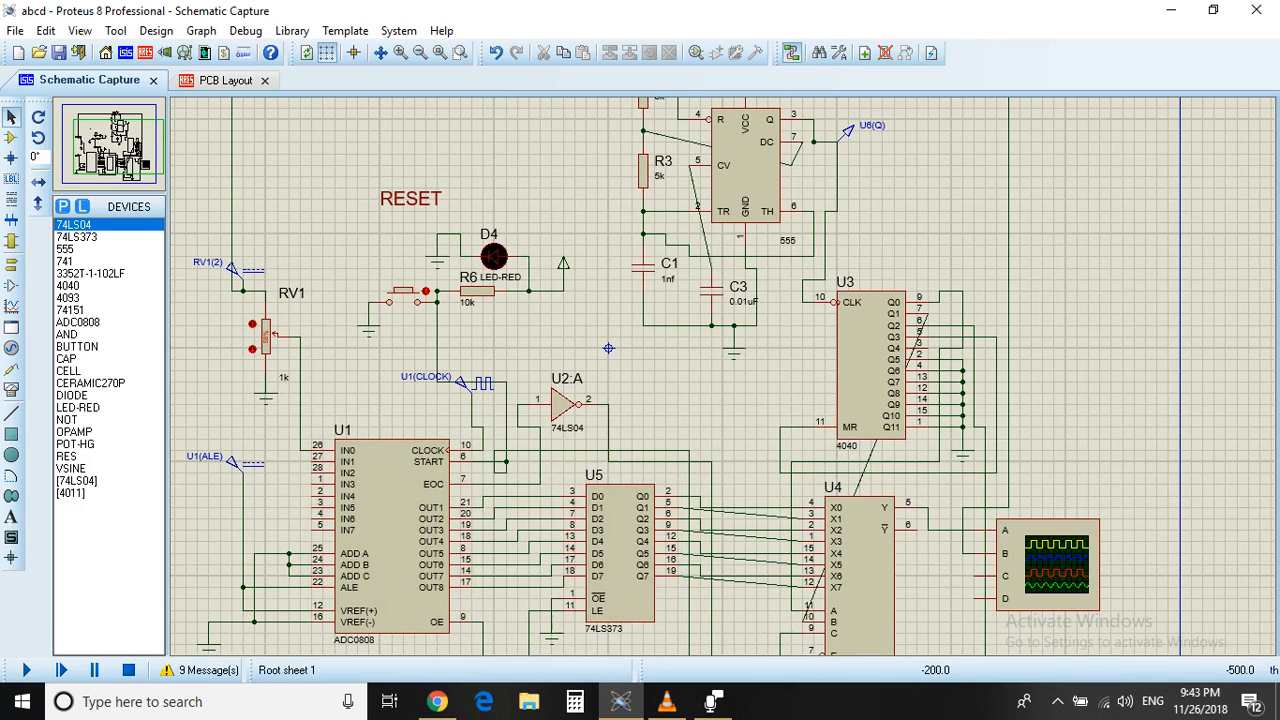
left_click(385, 530)
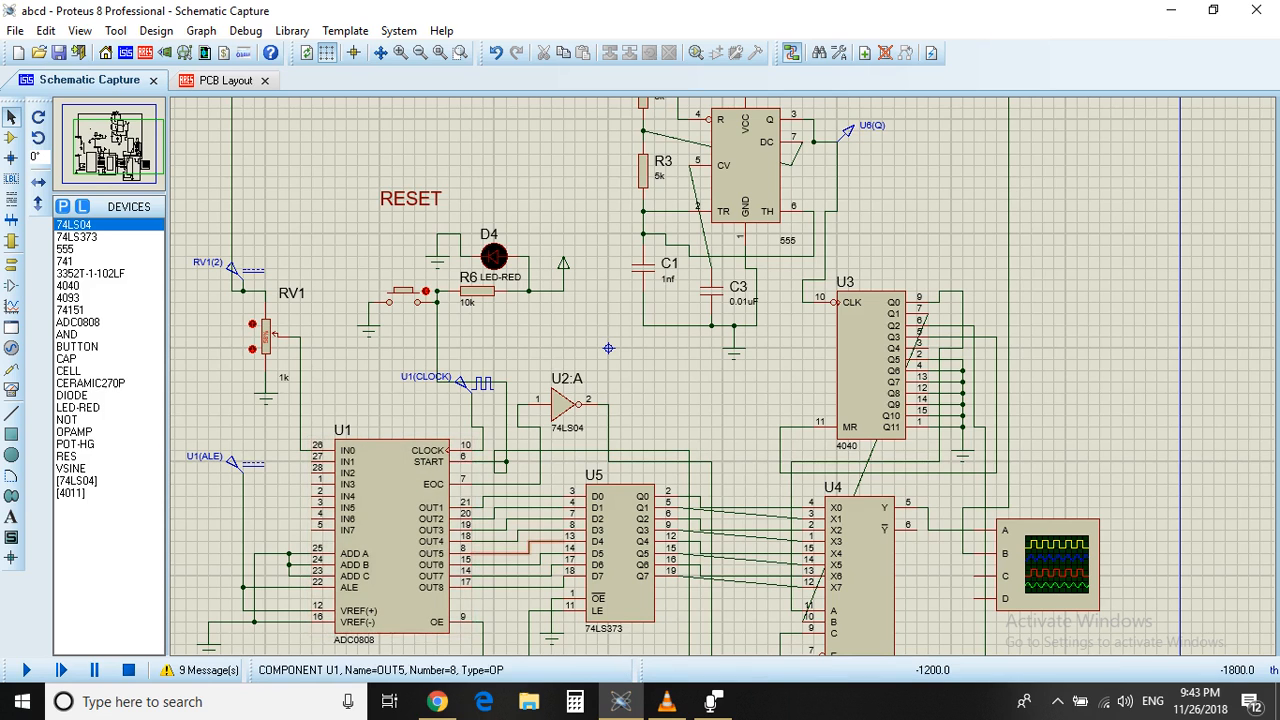
left_click(620, 560)
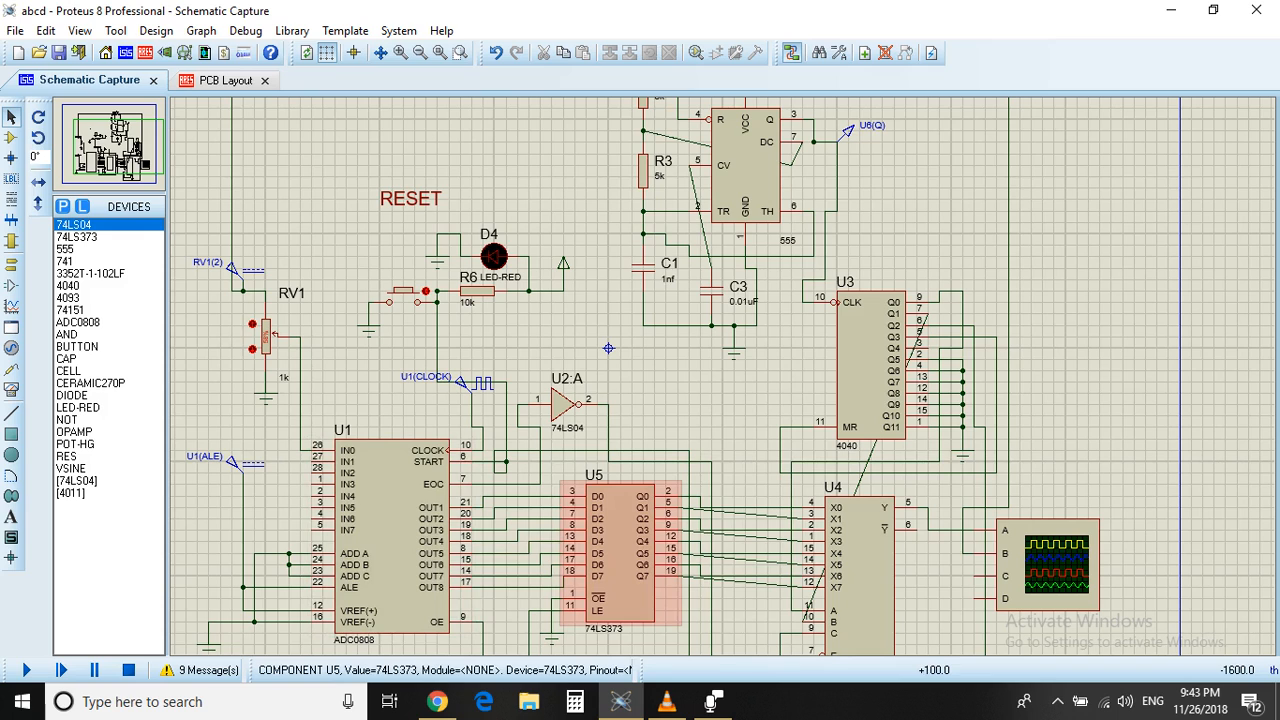
left_click(550, 415)
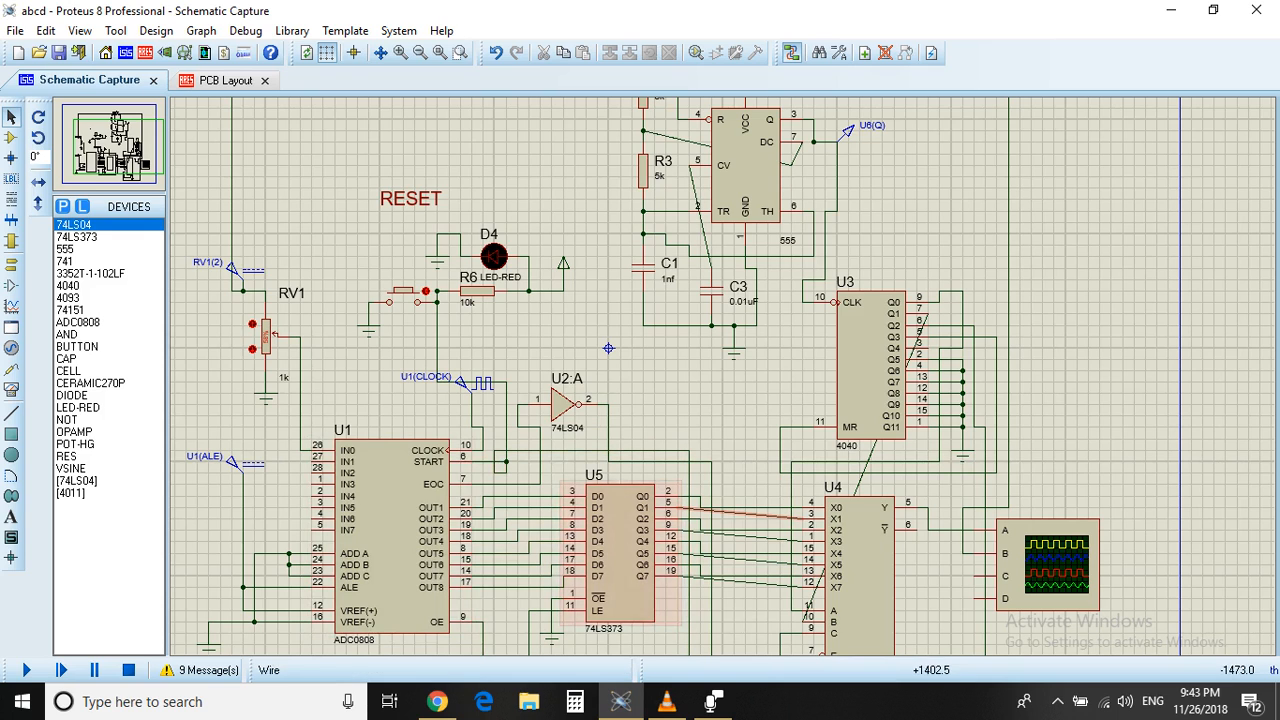
left_click(860, 360)
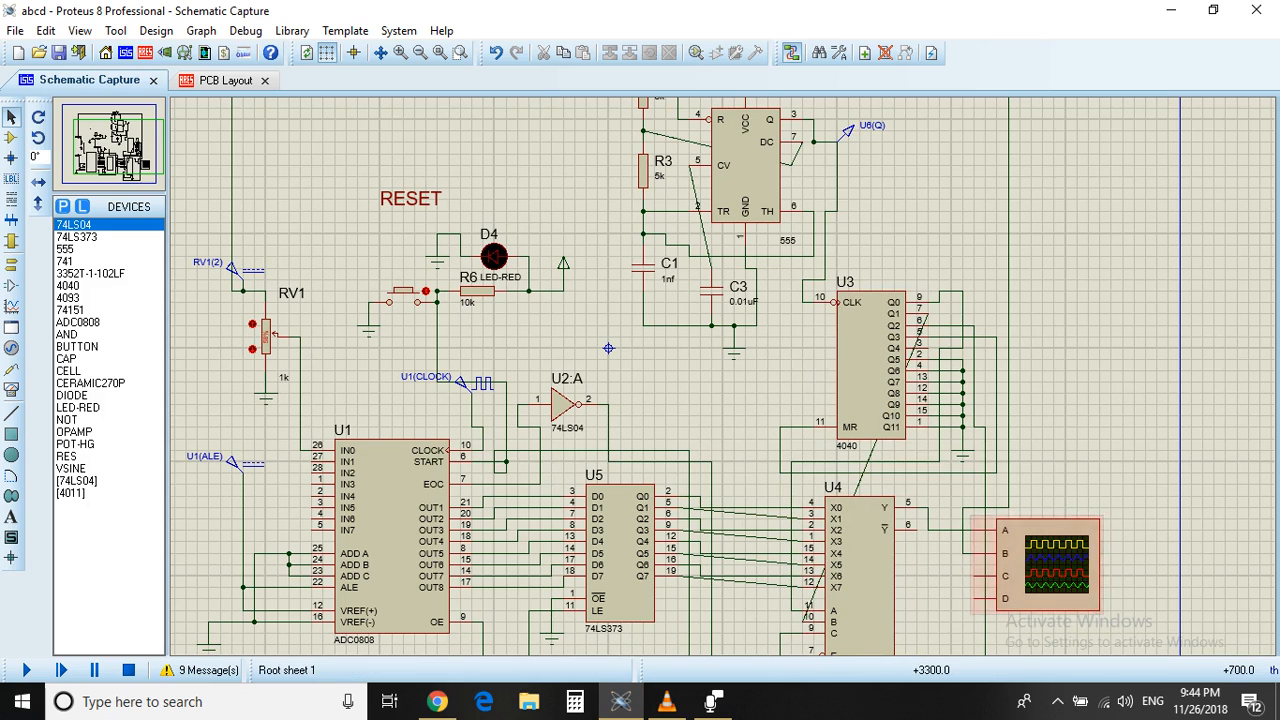
left_click(747, 175)
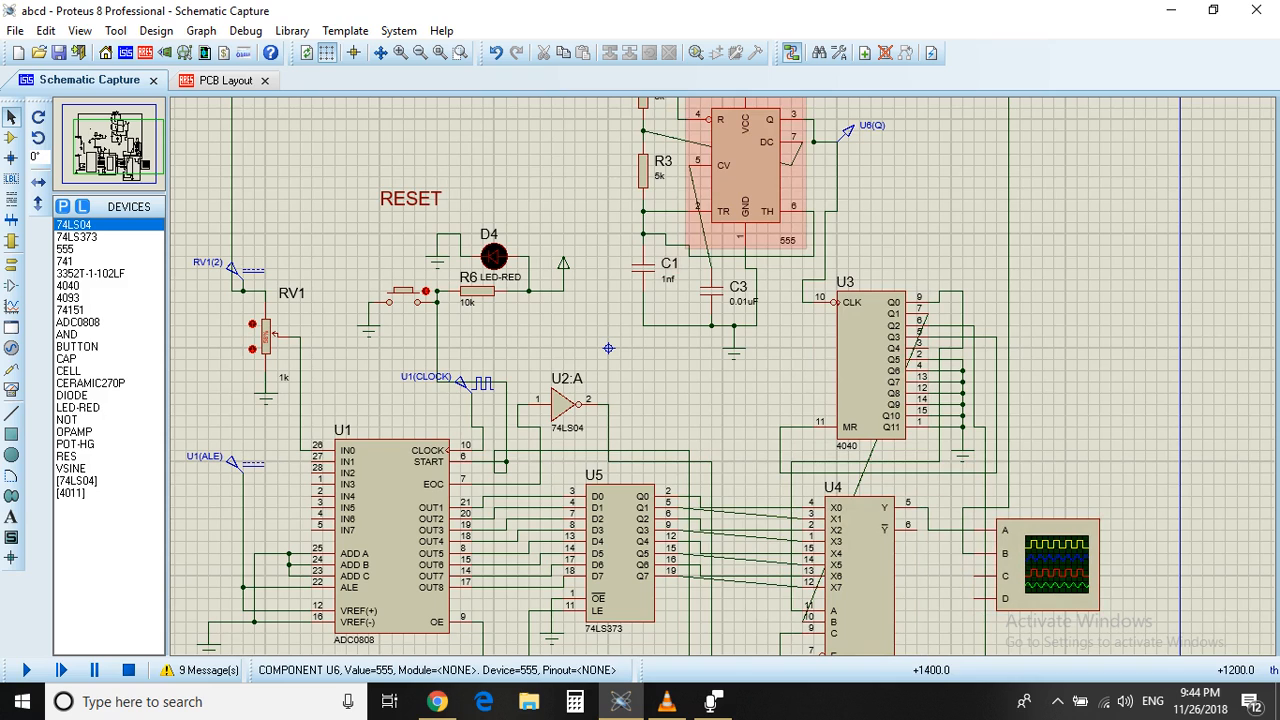
left_click(380, 540)
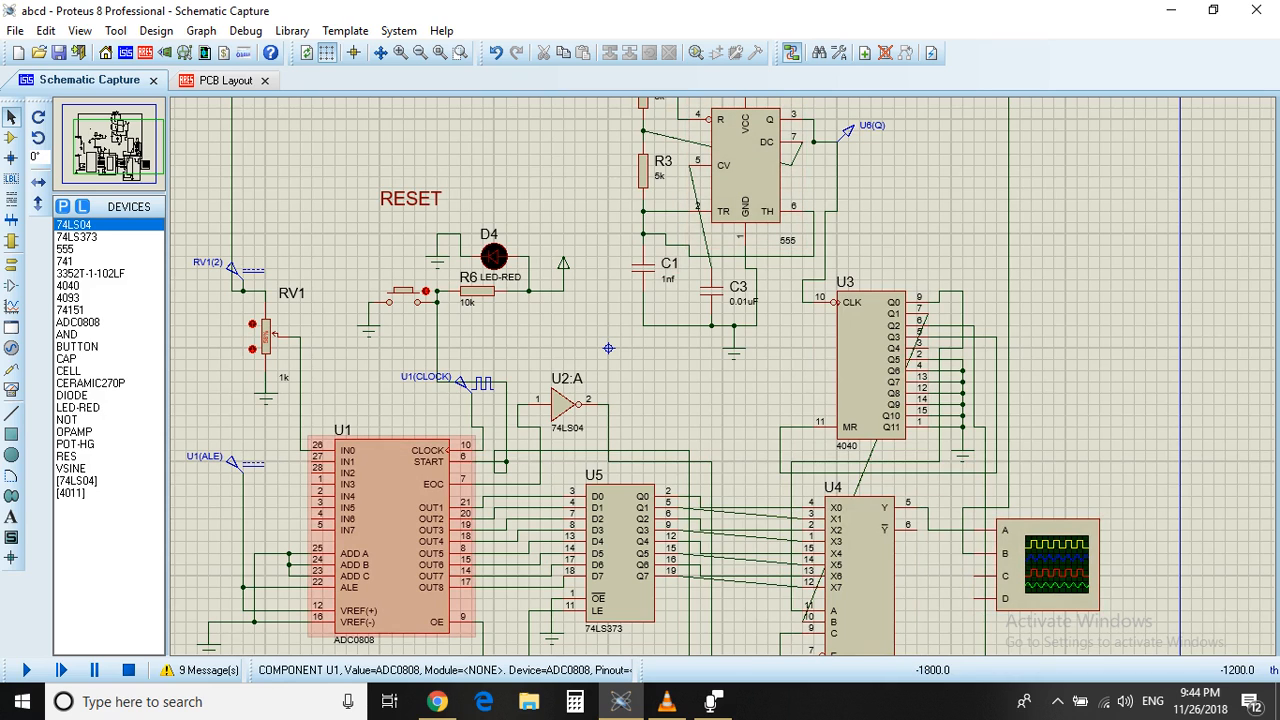
left_click(750, 165)
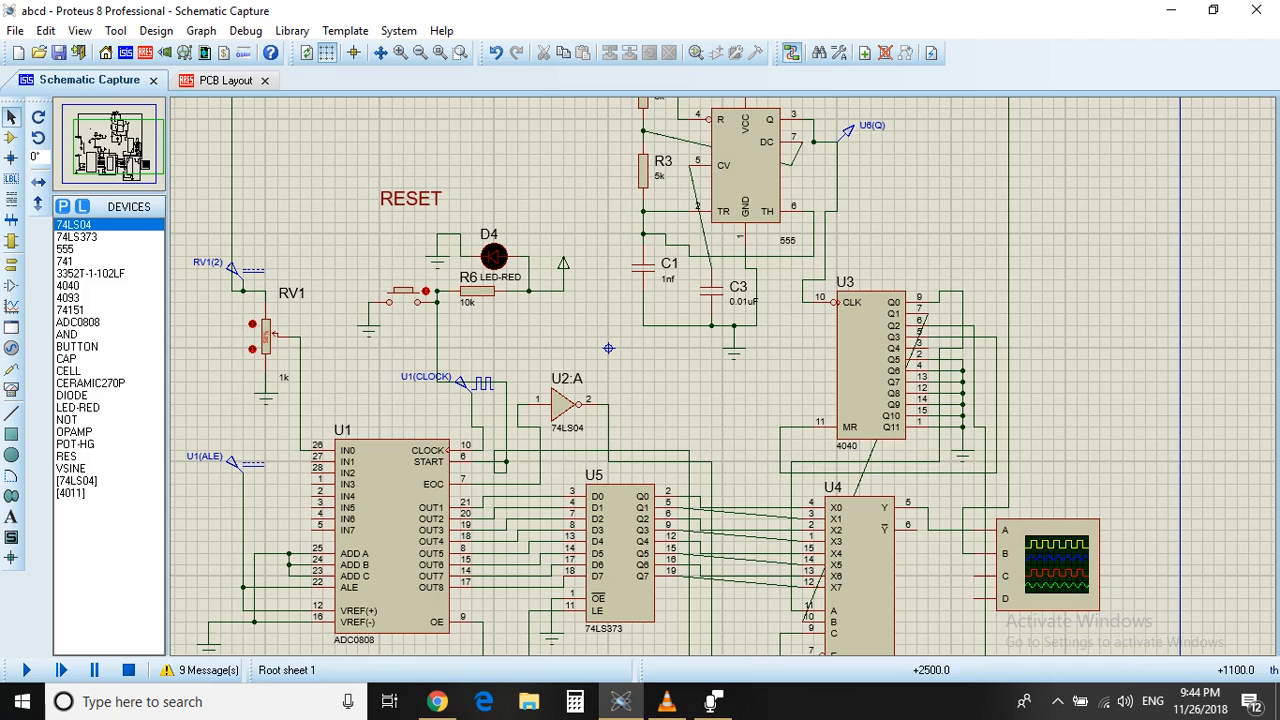
left_click(755, 175)
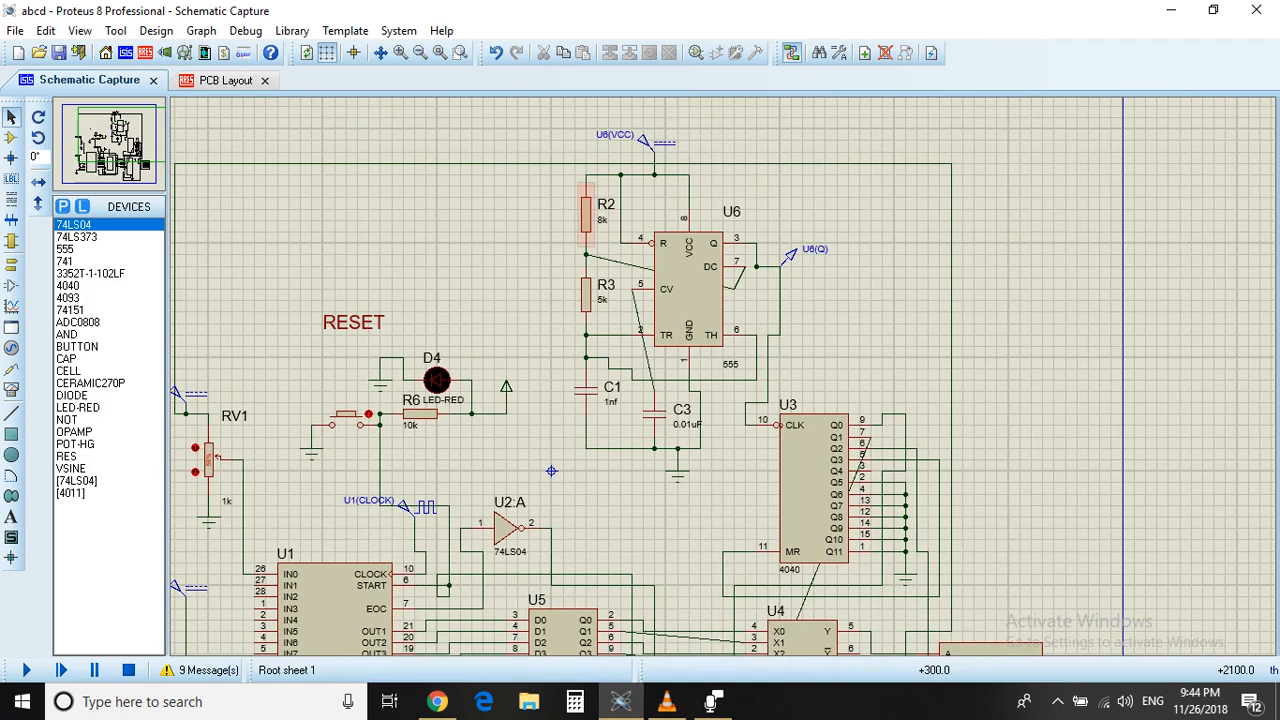
left_click(685, 290)
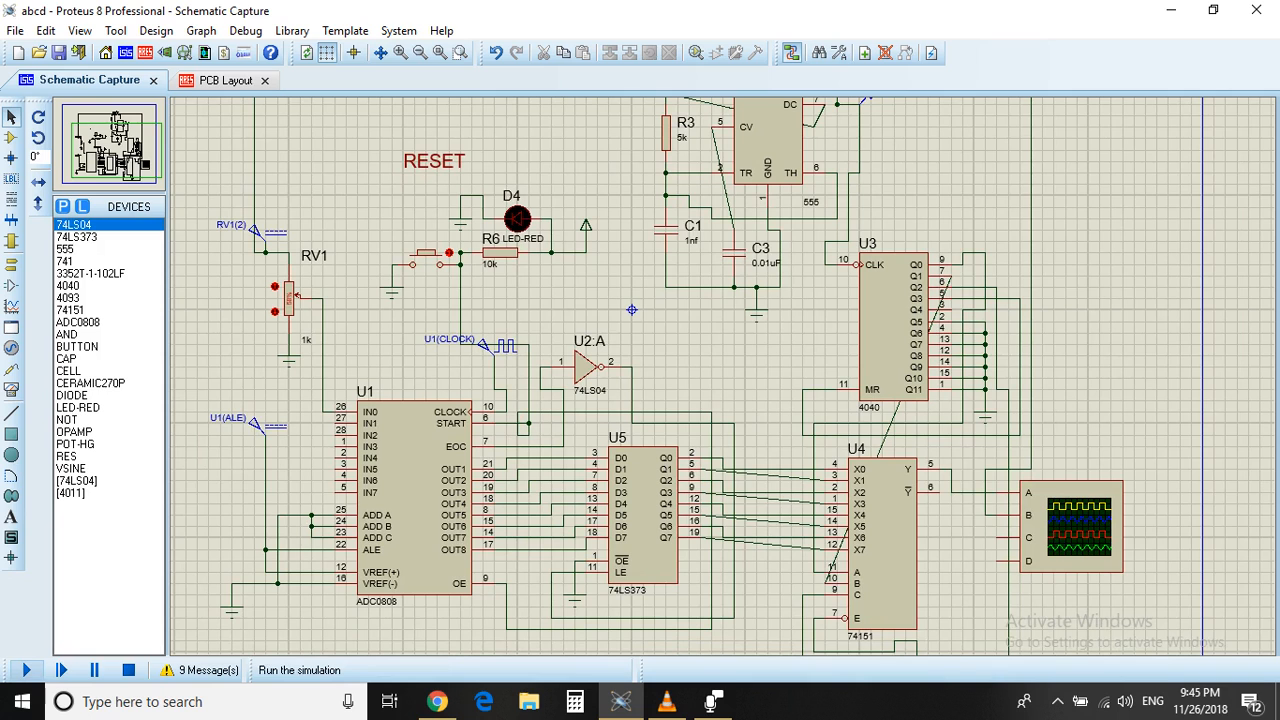
Start the simulation and move the digital oscilloscope display further left
left_click(17, 670)
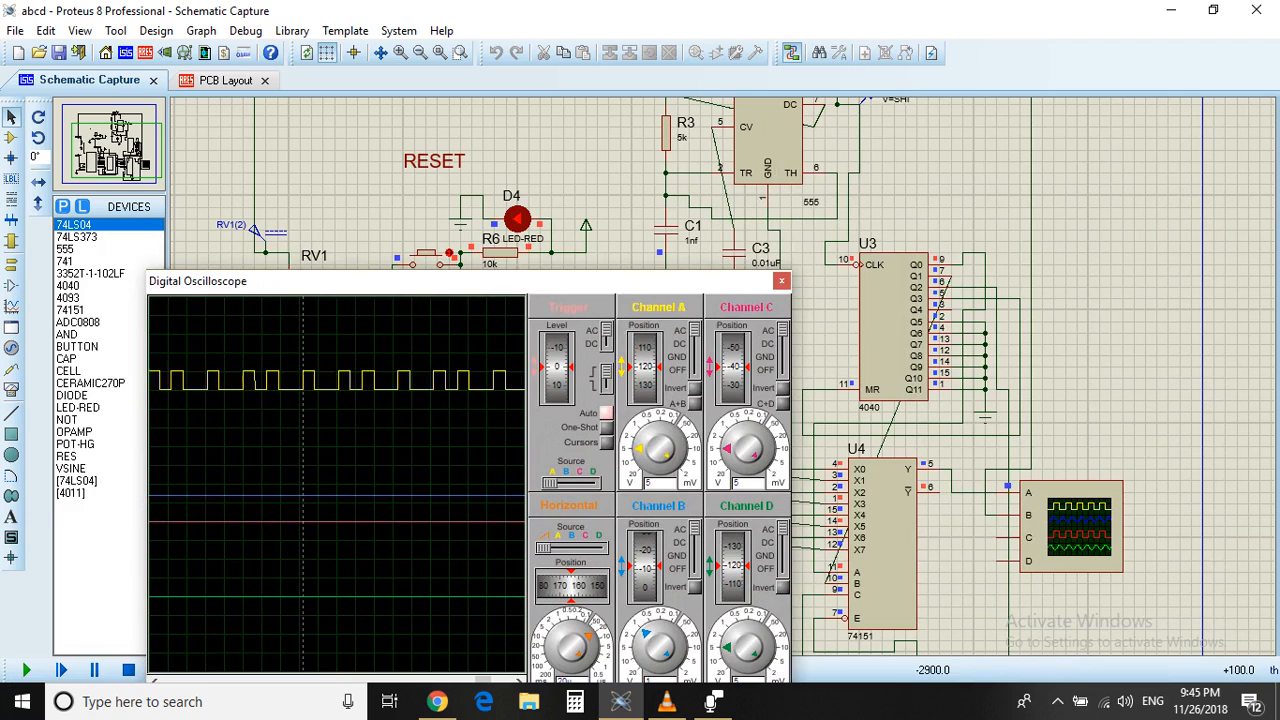
left_click_drag(197, 281, 77, 252)
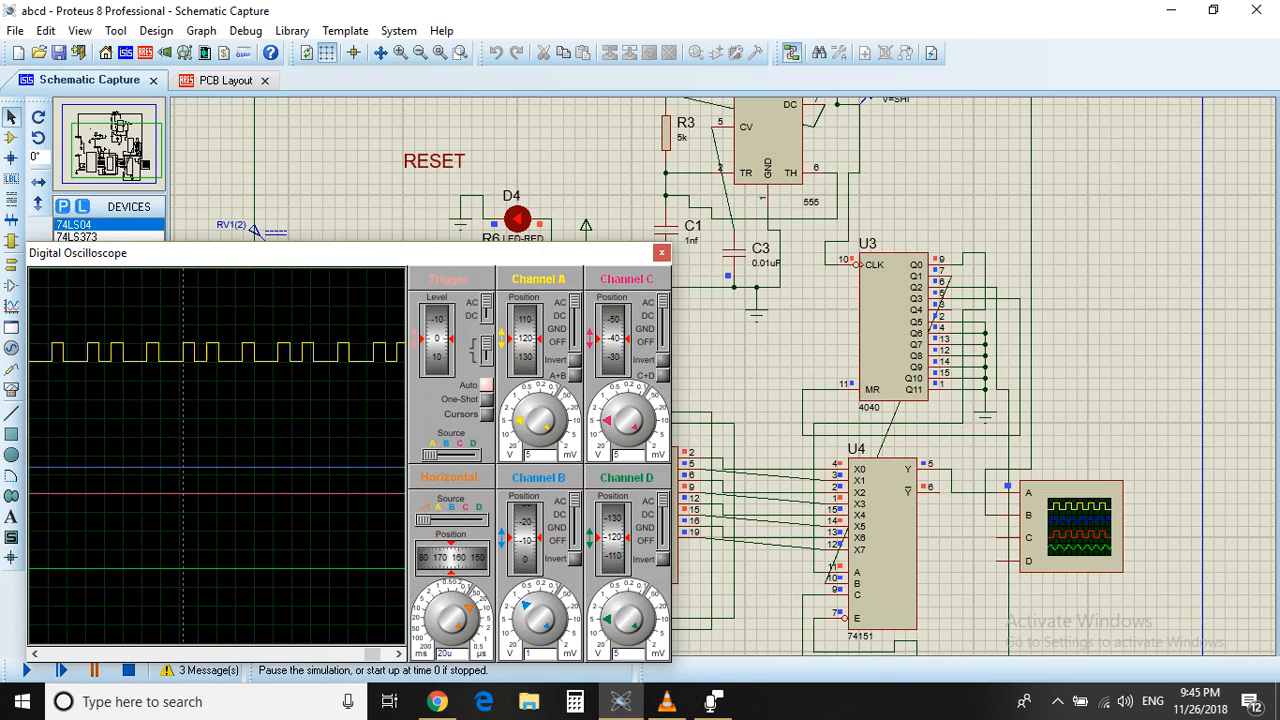
Use the simulation control bar while the oscilloscope shows the pulse train
left_click(96, 670)
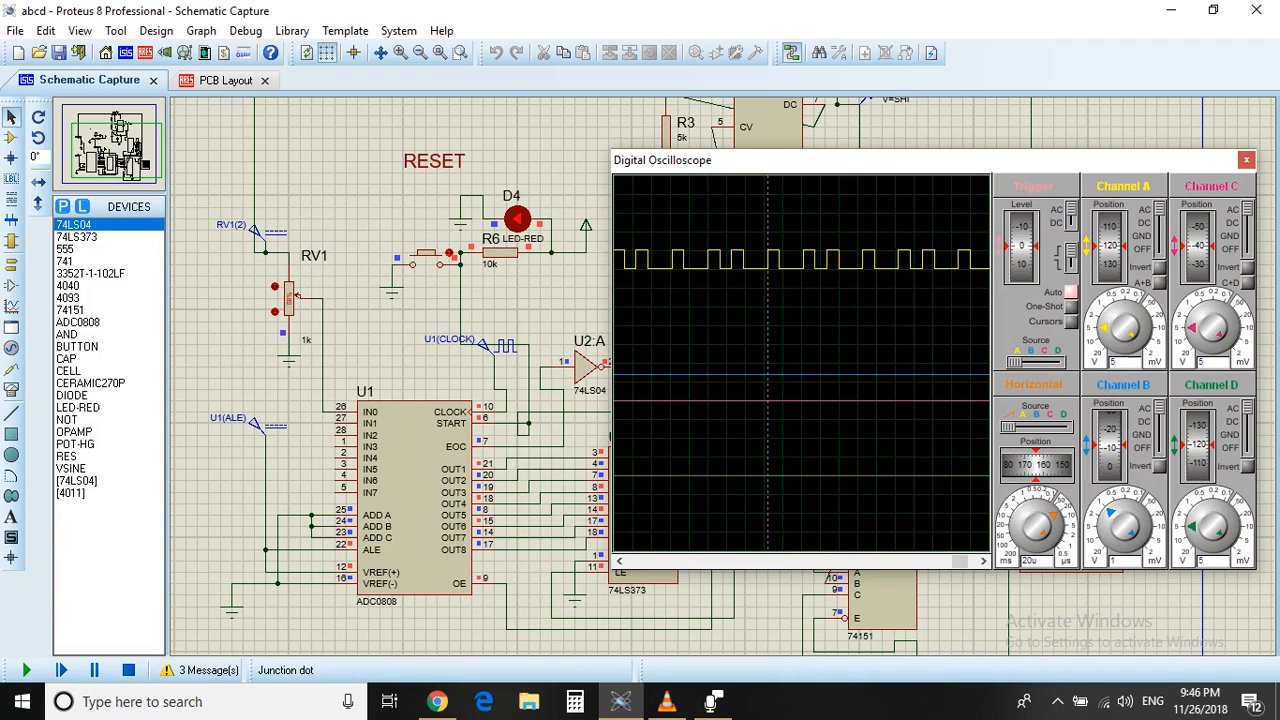
Pause the simulation and move the oscilloscope display to the right
left_click(13, 668)
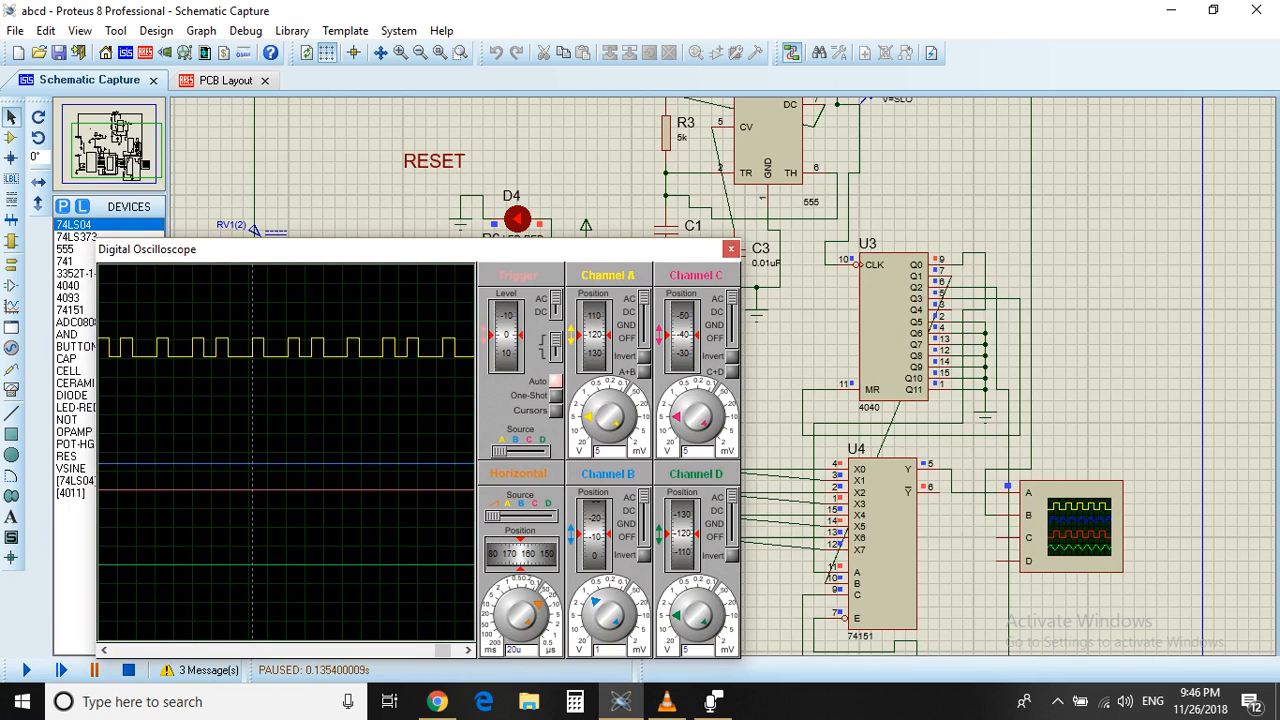
left_click_drag(147, 249, 687, 160)
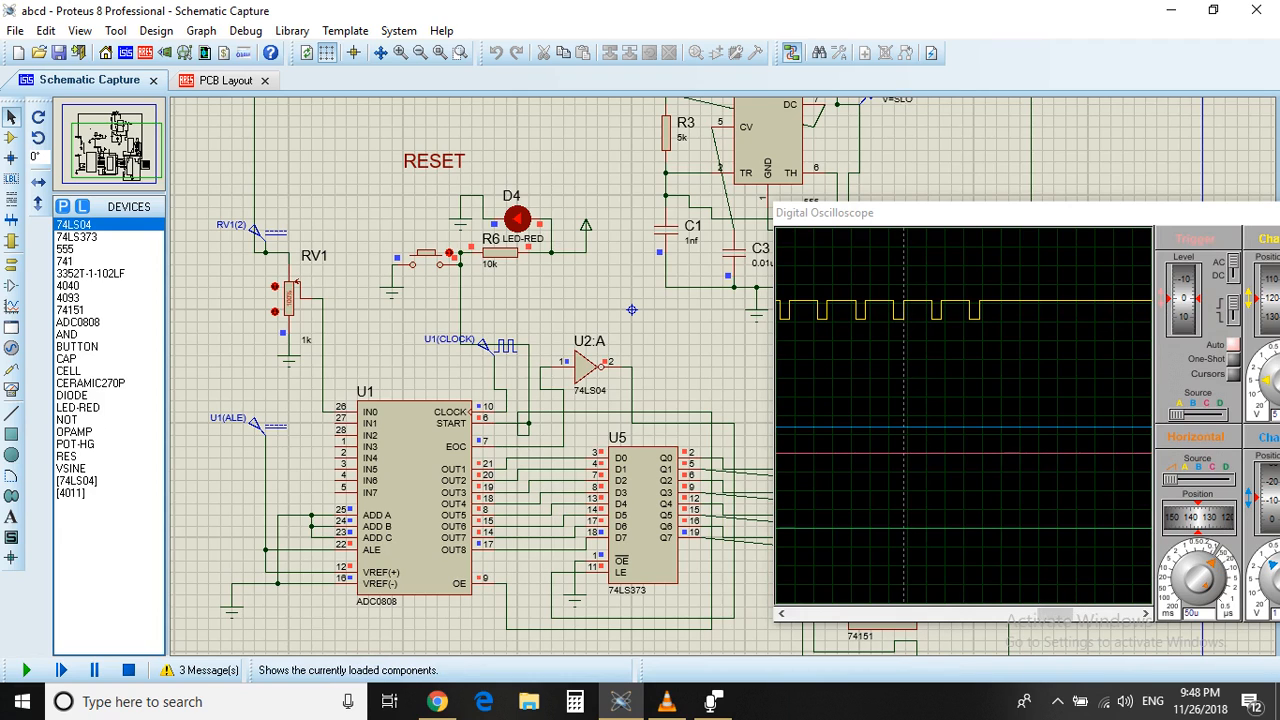
Pause the simulation at about 0.25 s and move the oscilloscope display aside
left_click(97, 672)
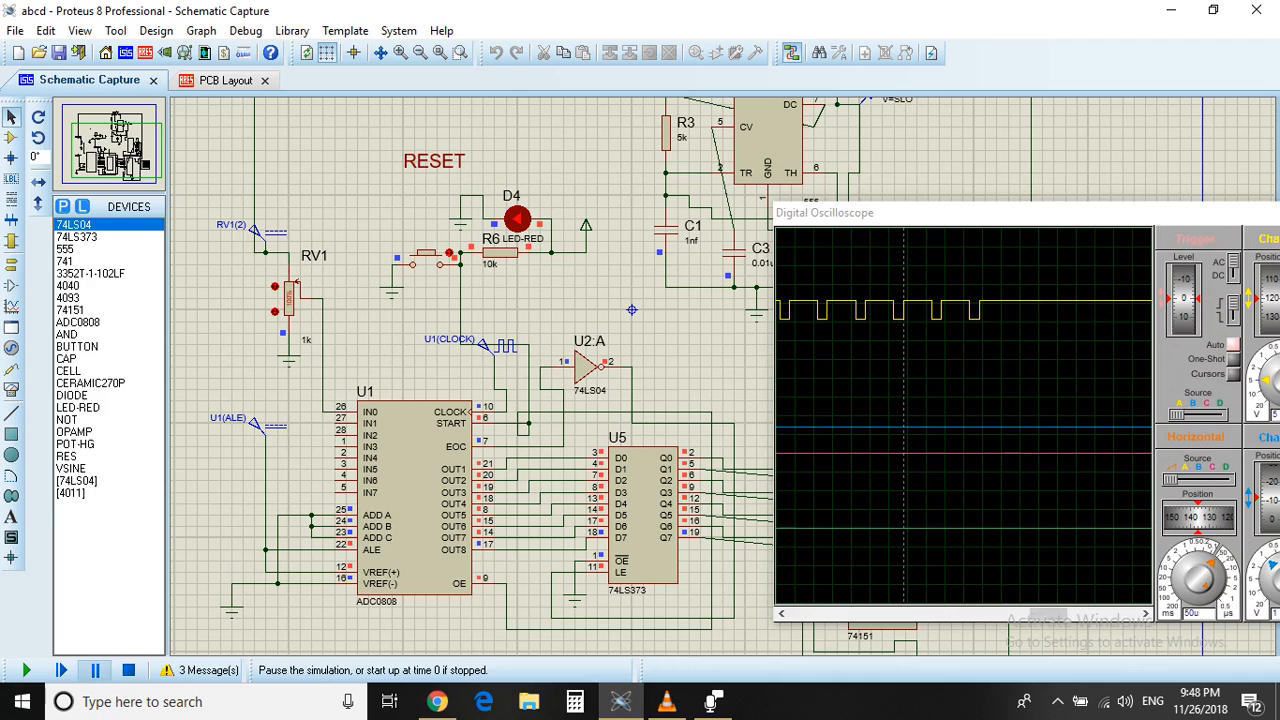
left_click(99, 670)
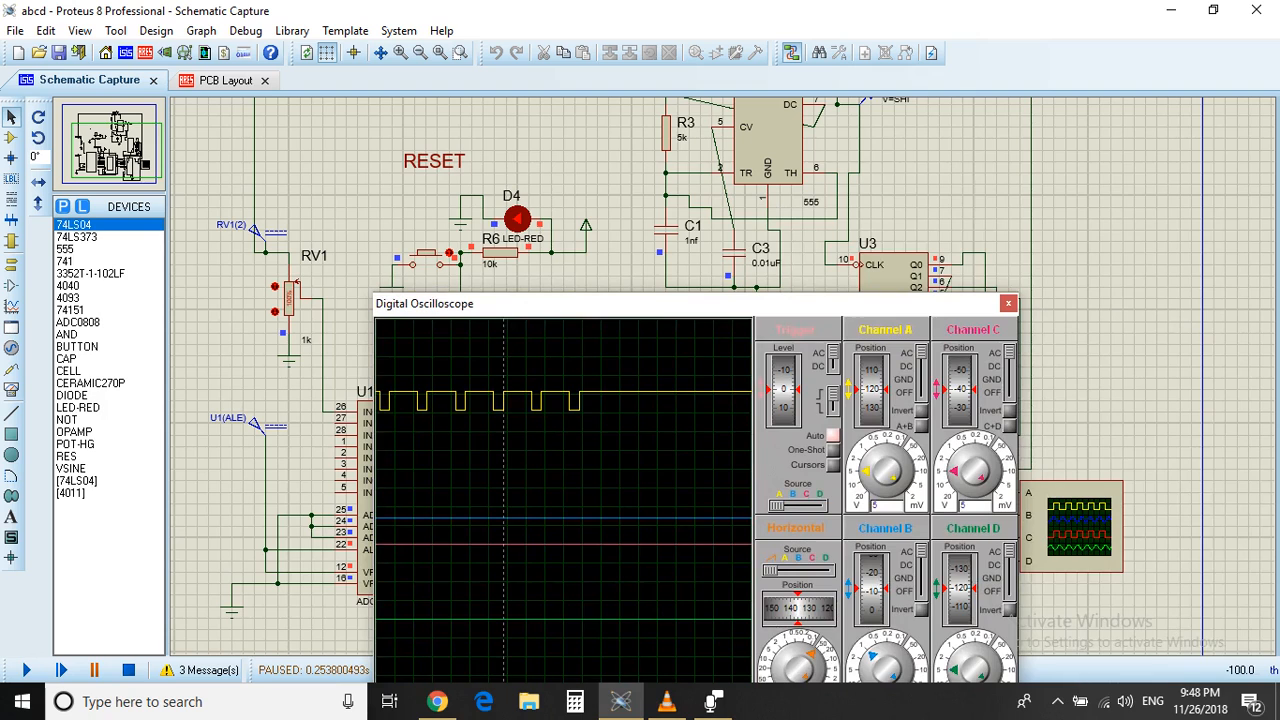
left_click_drag(424, 303, 835, 605)
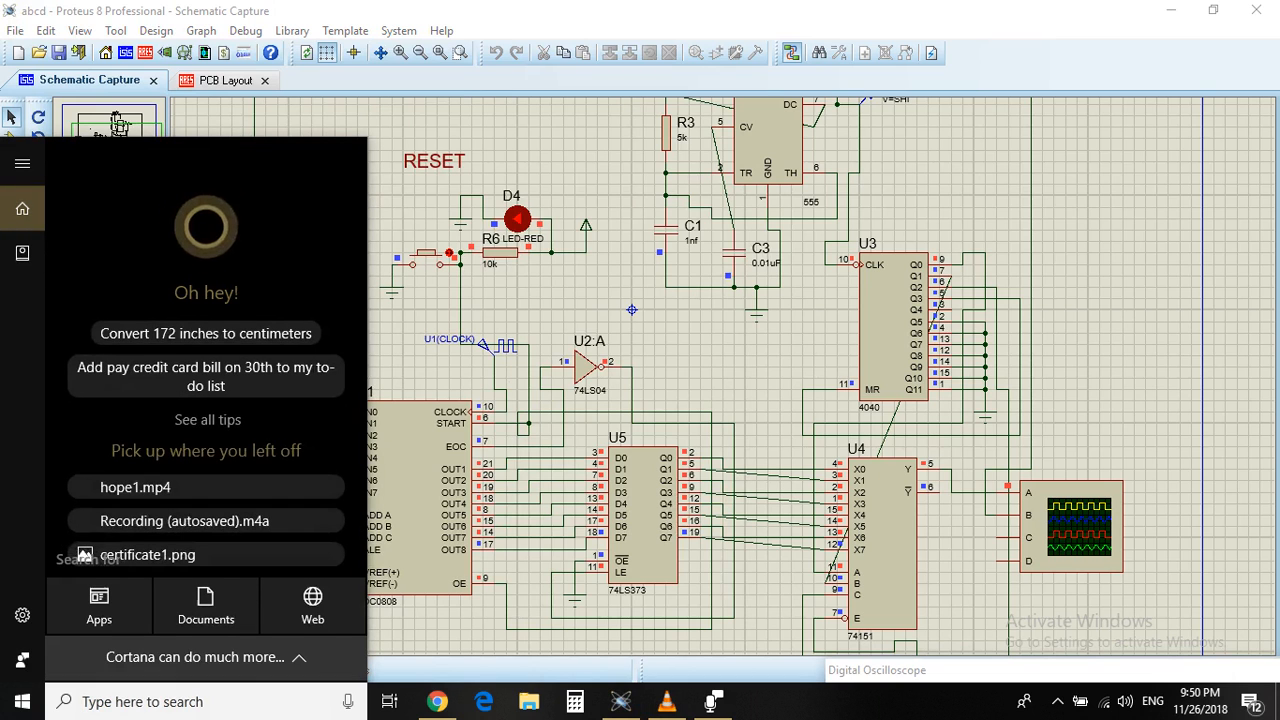
Search for 'came' and launch the Windows Camera app
type("came")
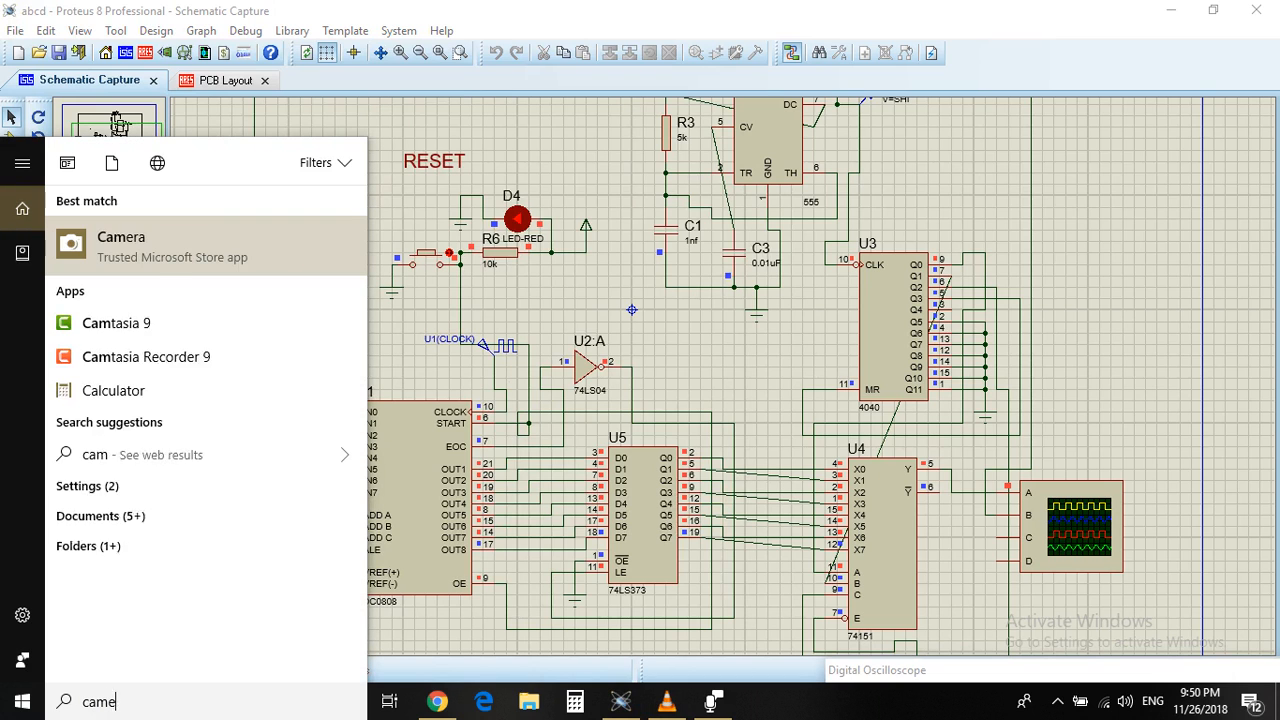
left_click(120, 237)
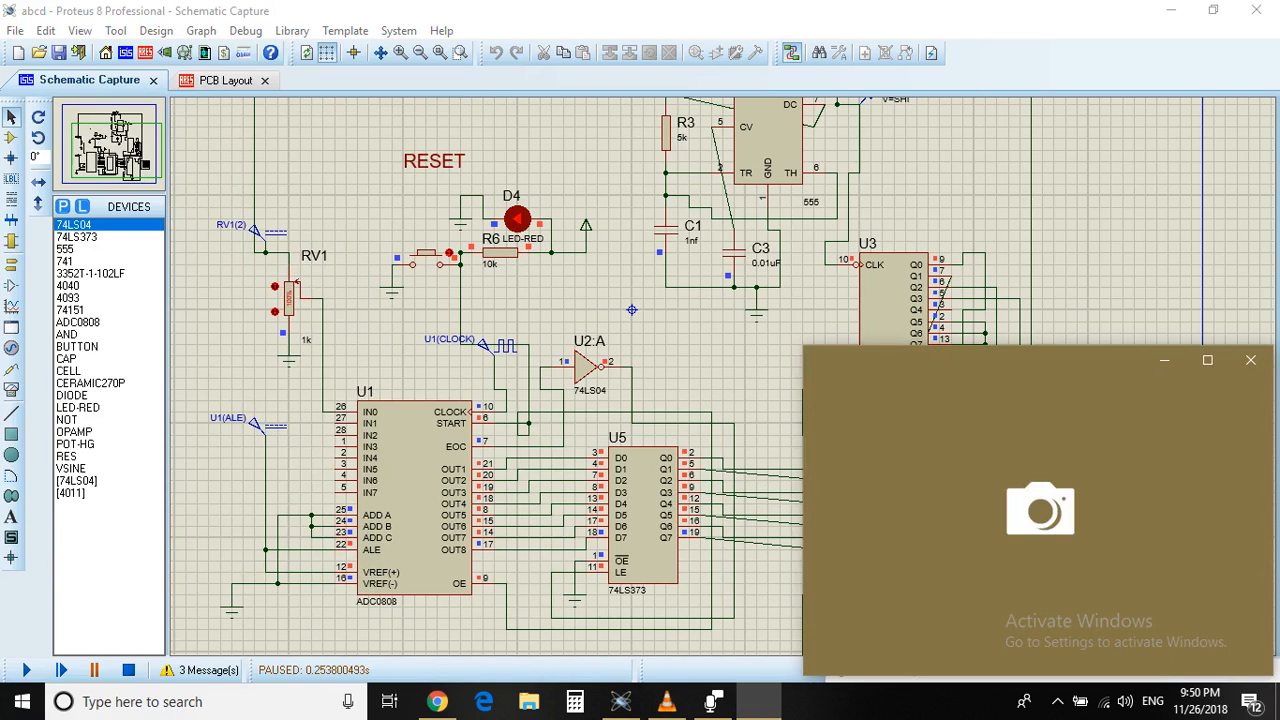